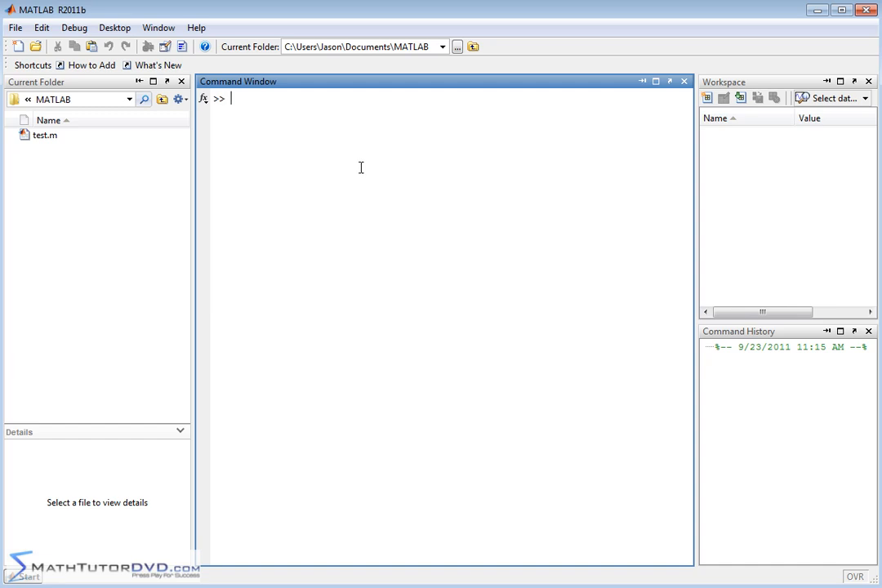
pyautogui.moveTo(348, 139)
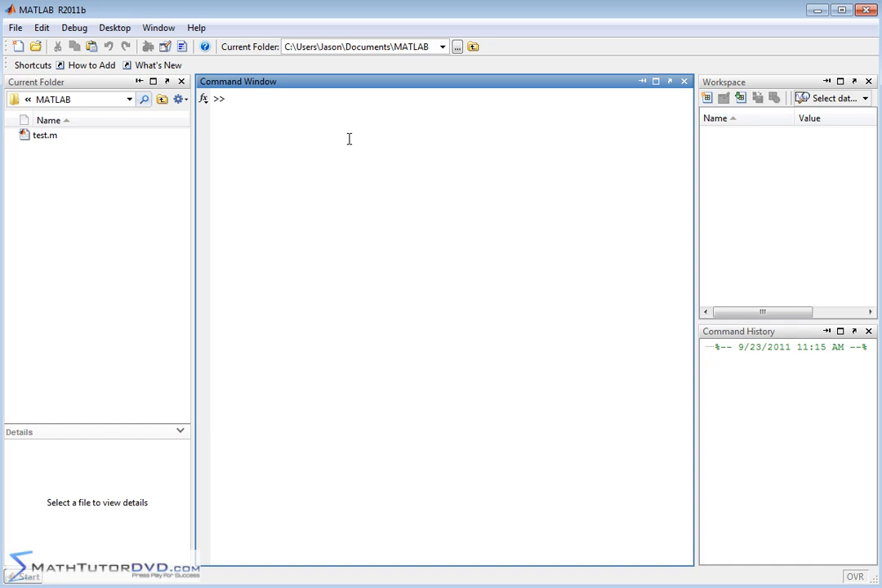
# - Define the variables x1=4, x2=5 and x3=-7
pyautogui.write('x1=4')
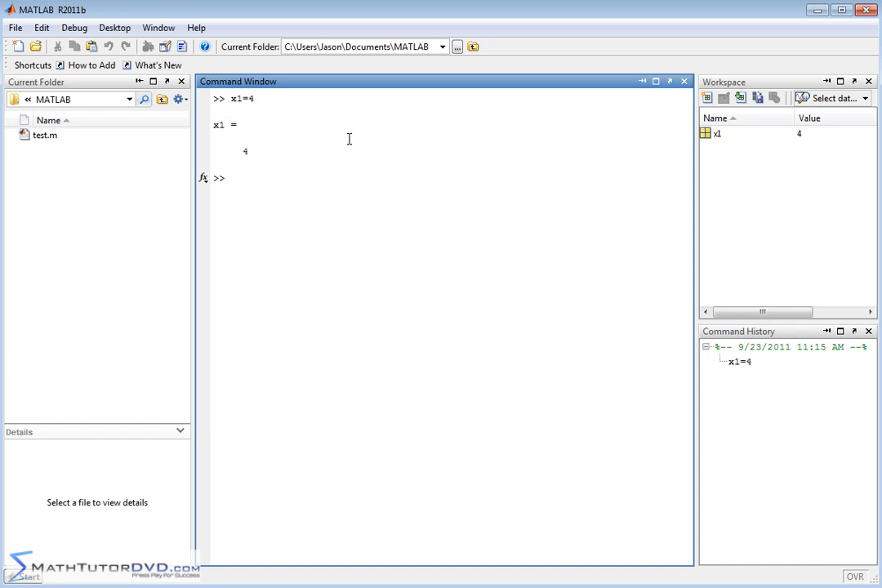
pyautogui.write('x2=5')
pyautogui.write('x3')
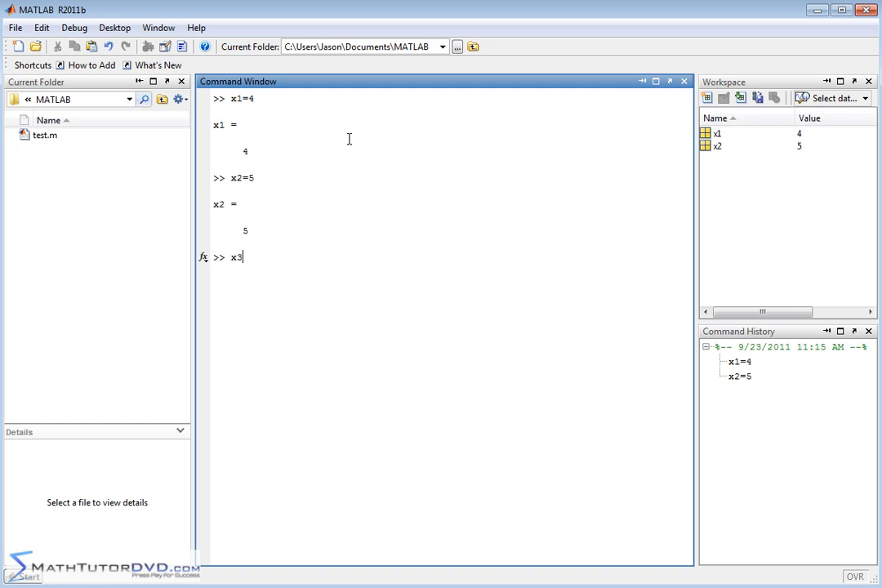
pyautogui.write('=-7')
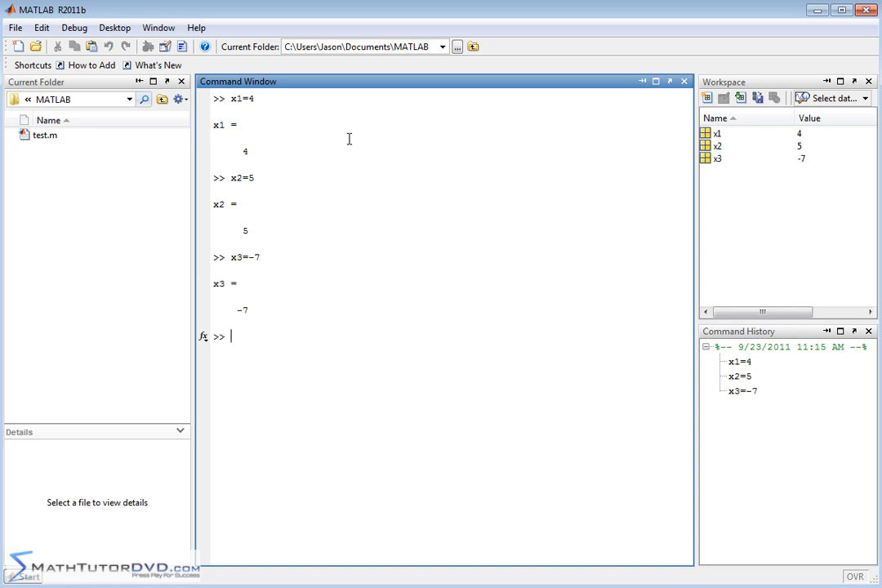
# - Compute result = x1+x2-x3, which gives 16
pyautogui.write('resul')
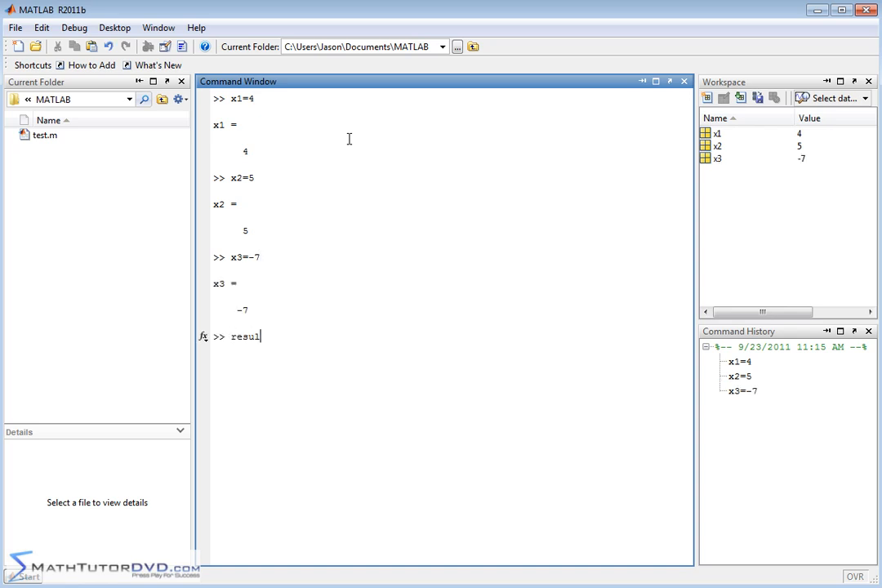
pyautogui.write('t=x')
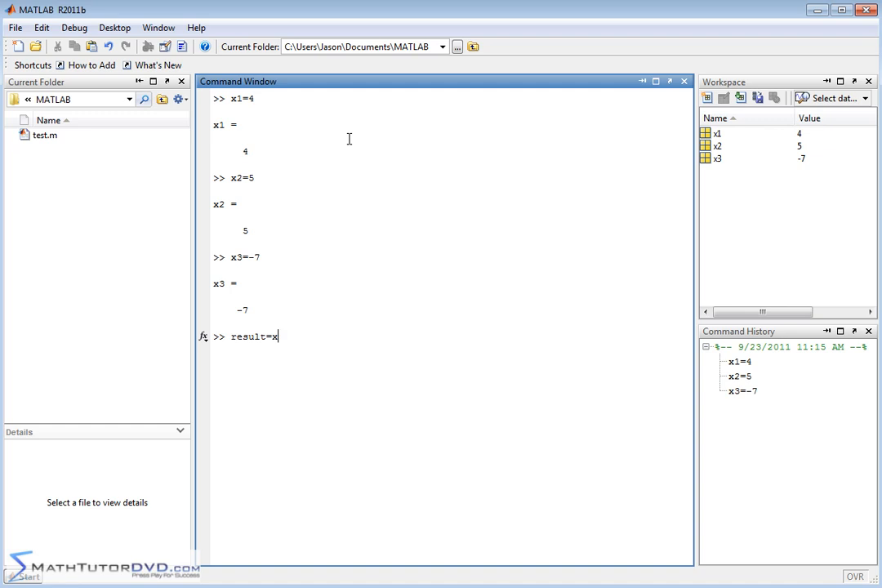
pyautogui.write('1+x')
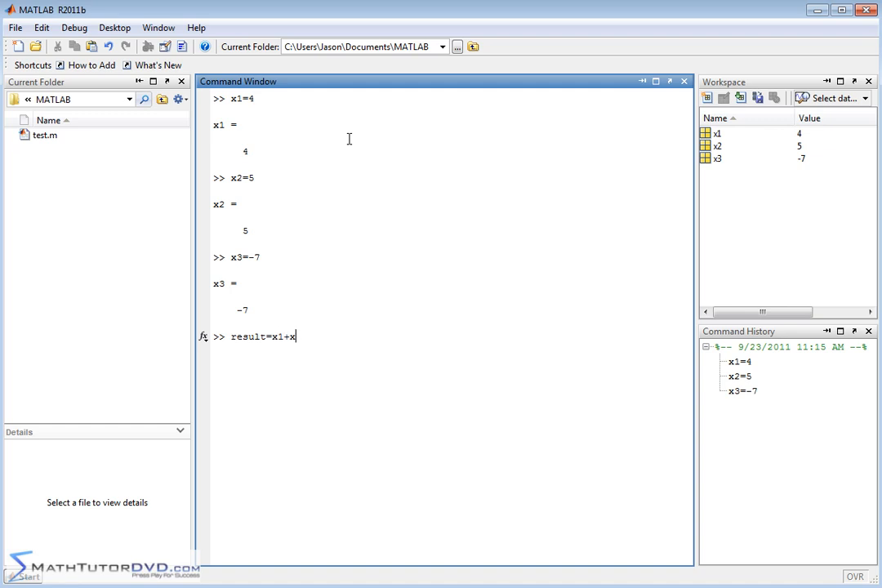
pyautogui.write('2')
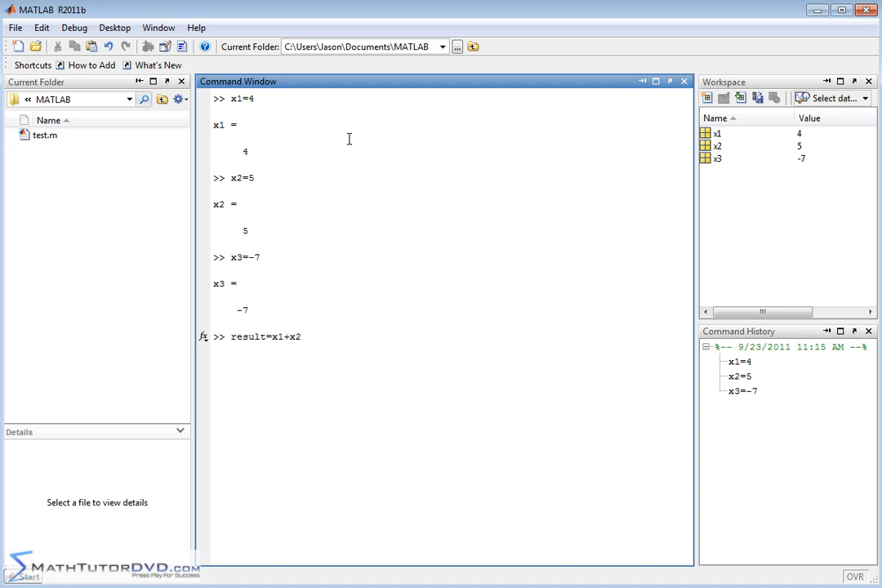
pyautogui.write('-x3')
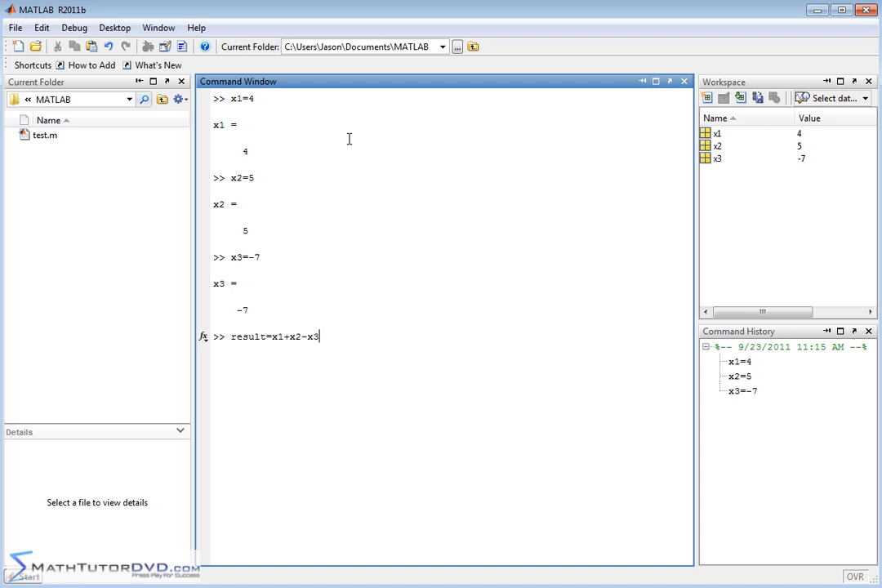
pyautogui.moveTo(727, 139)
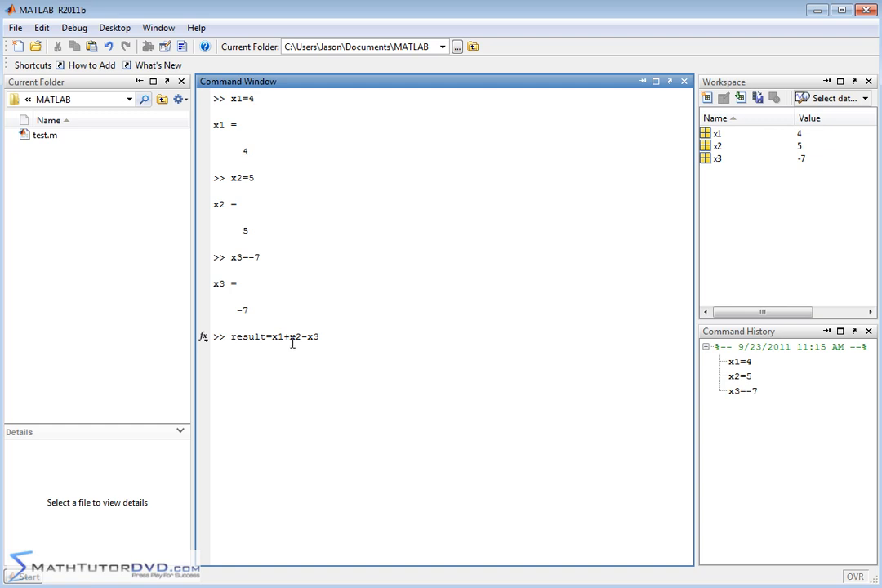
pyautogui.press('enter')
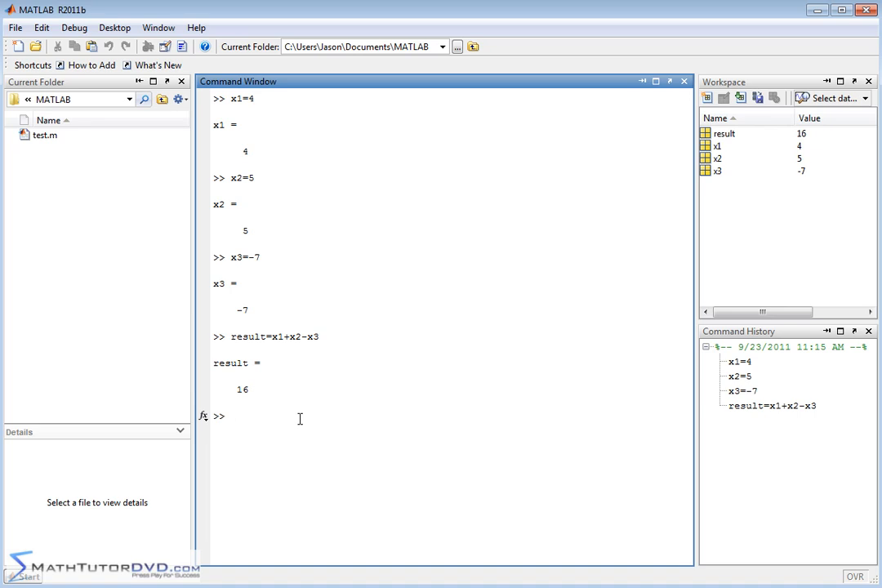
pyautogui.moveTo(540, 222)
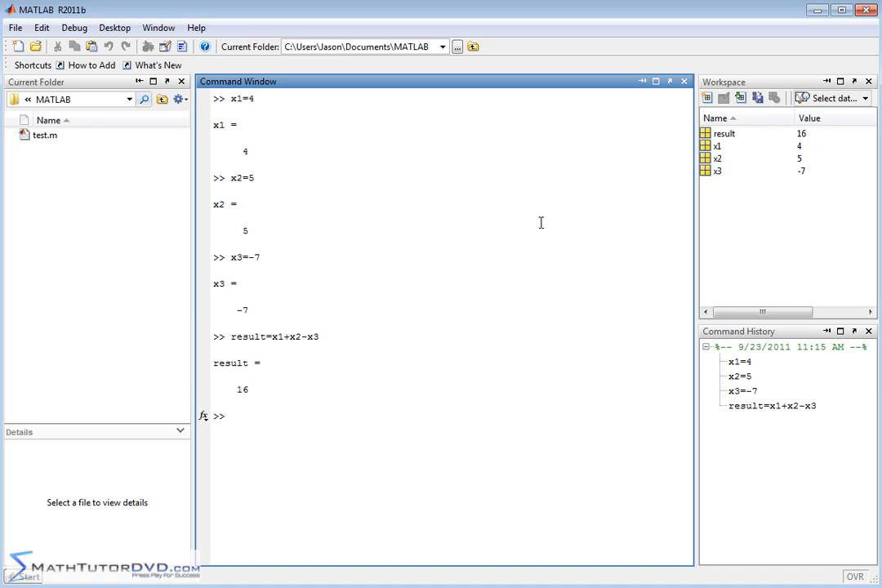
pyautogui.moveTo(731, 155)
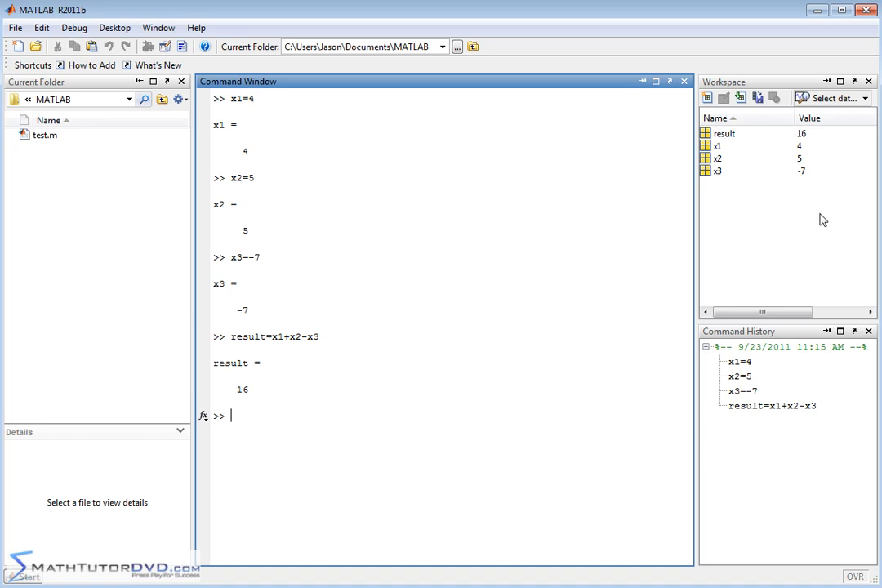
pyautogui.moveTo(741, 303)
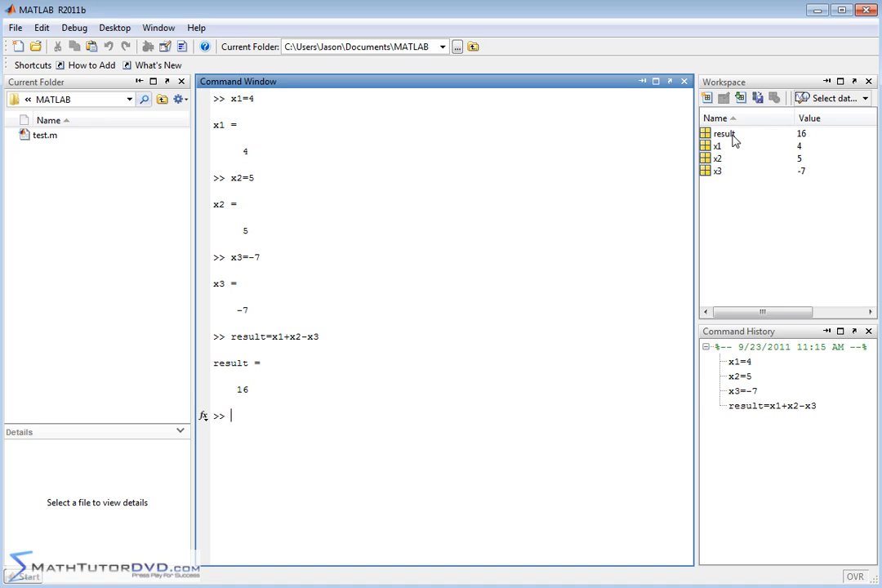
pyautogui.moveTo(363, 431)
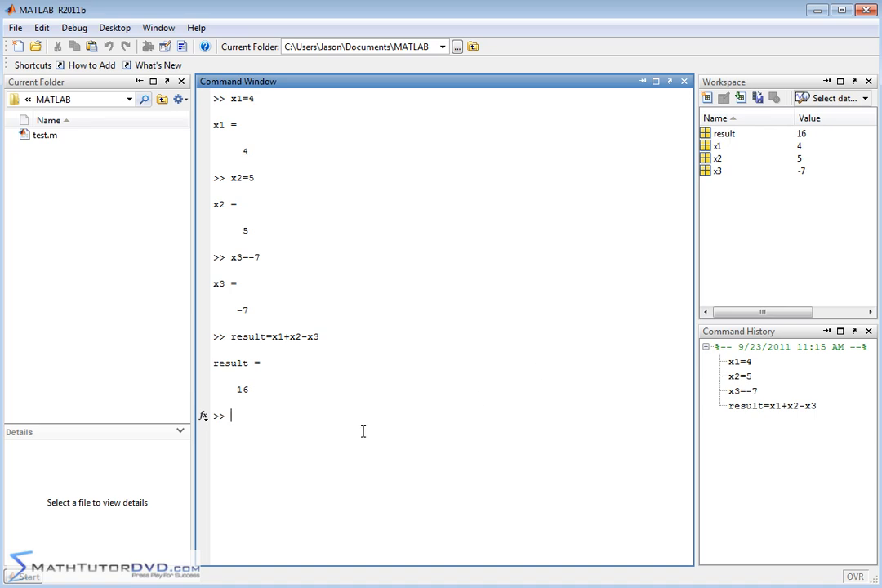
pyautogui.moveTo(717, 146)
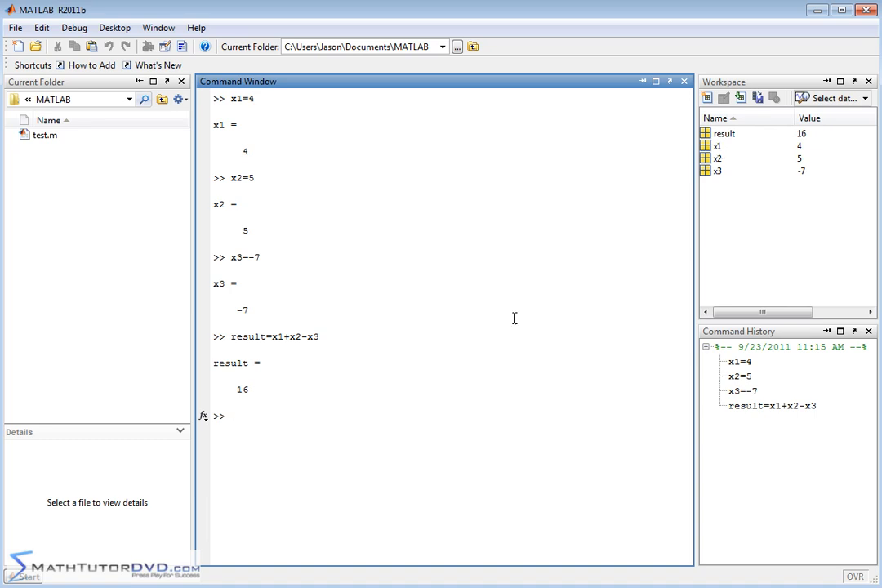
pyautogui.moveTo(441, 327)
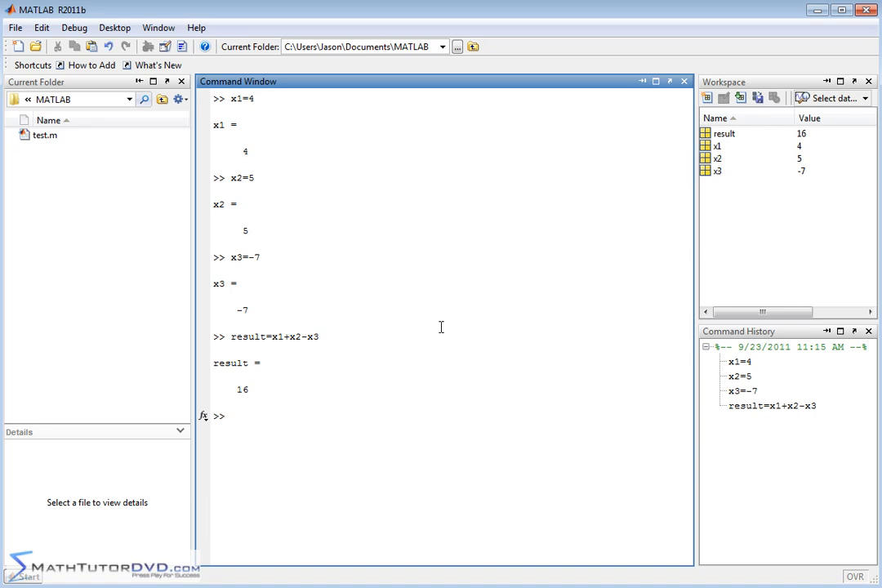
# - Enter the command 'clear x3' to remove x3 from the workspace
pyautogui.write('clear')
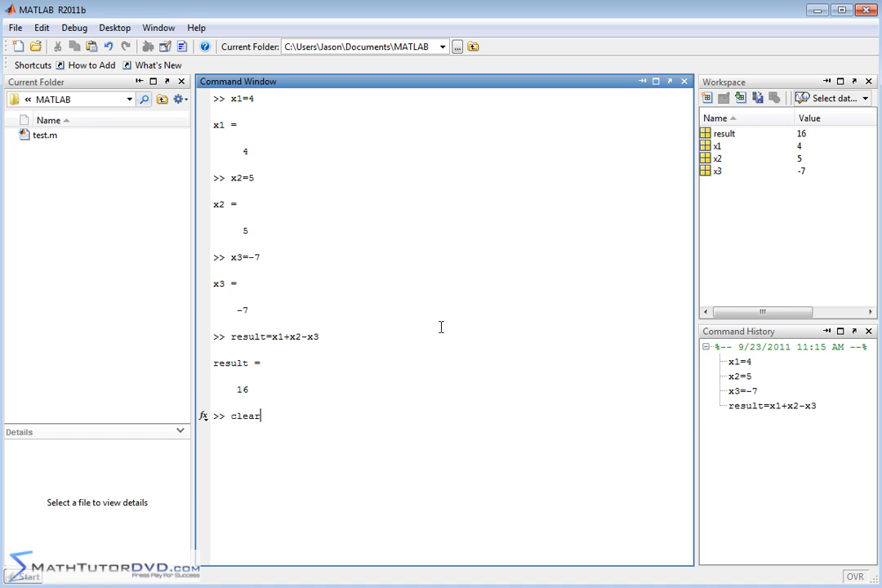
pyautogui.write('x')
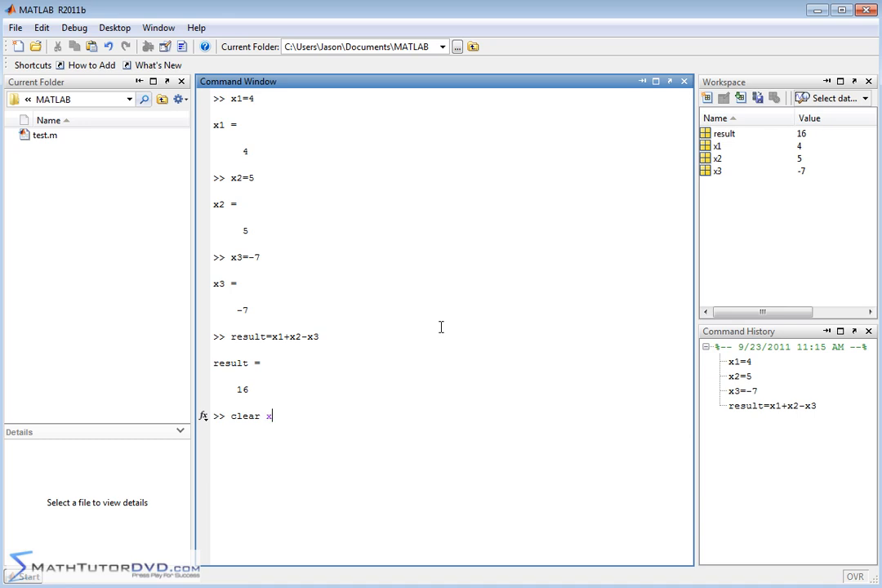
pyautogui.write('3')
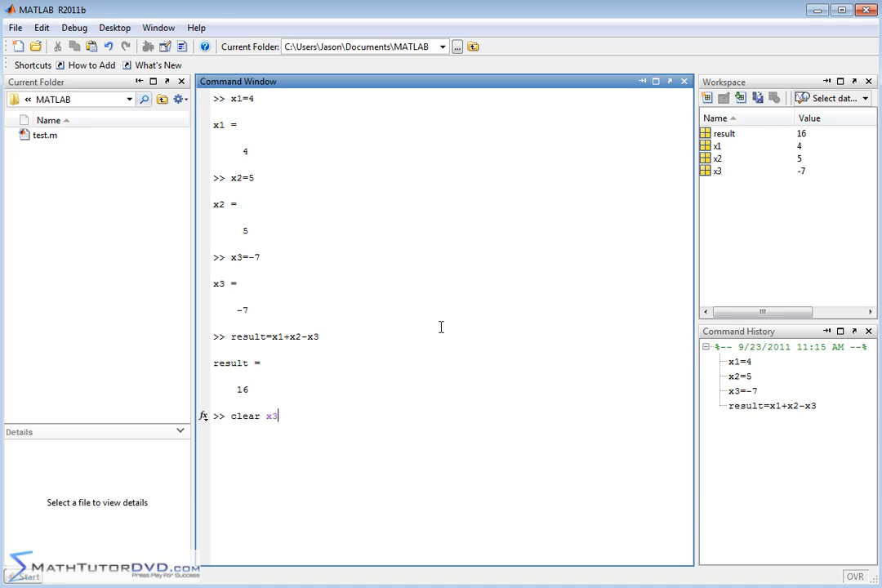
pyautogui.moveTo(691, 196)
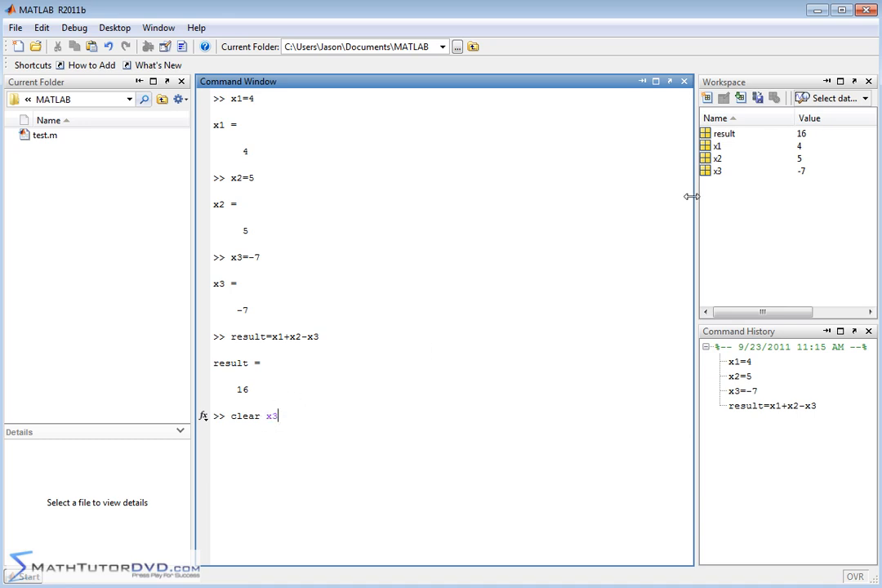
pyautogui.moveTo(478, 327)
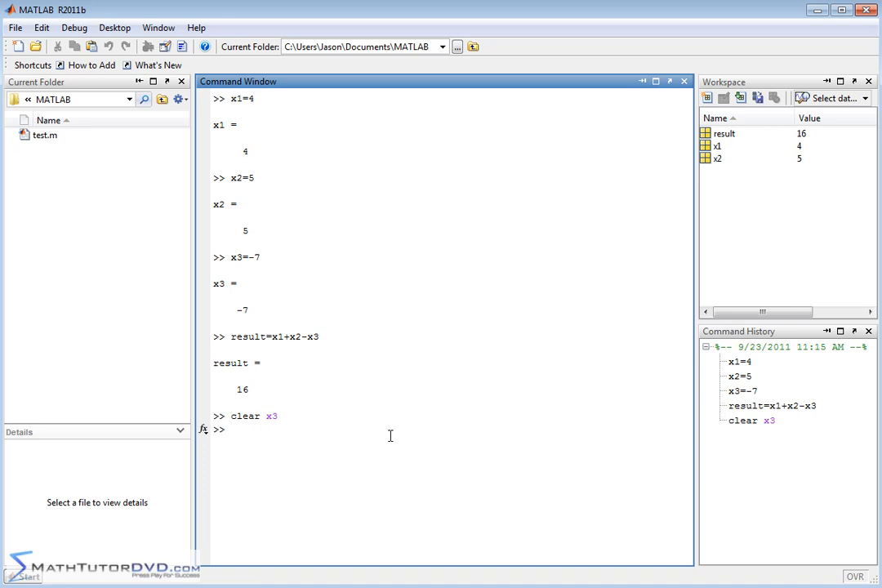
# - Run yippie=x1+x2+x3, which raises an undefined-variable error for x3
pyautogui.write('yipp')
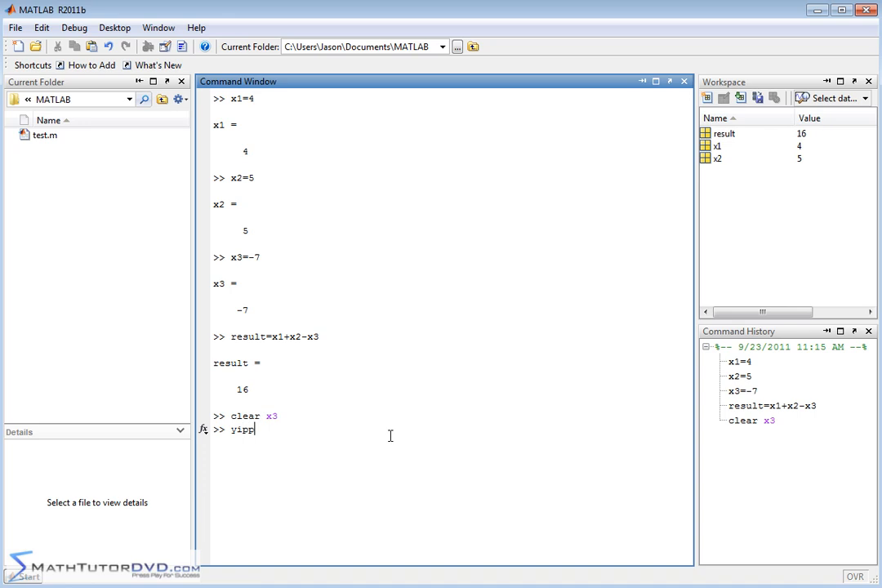
pyautogui.write('ie=')
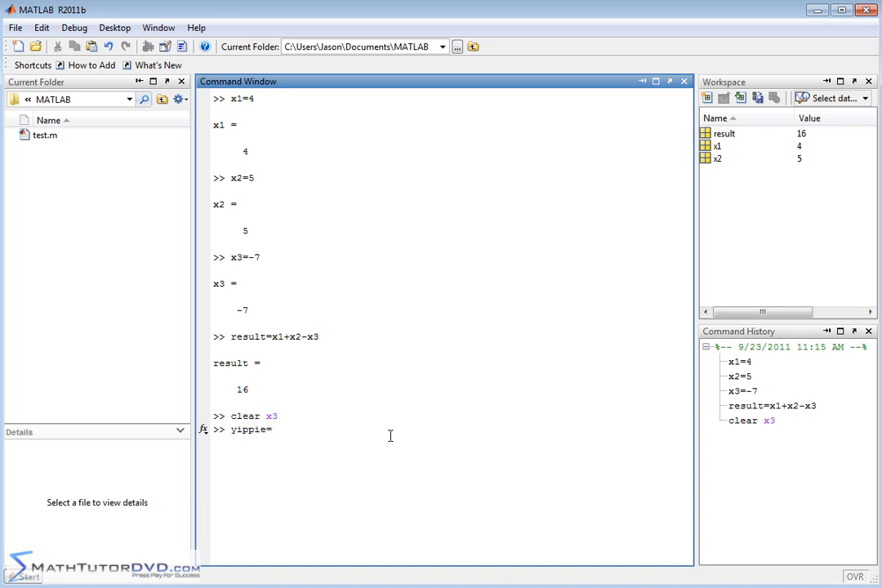
pyautogui.write('x1+x')
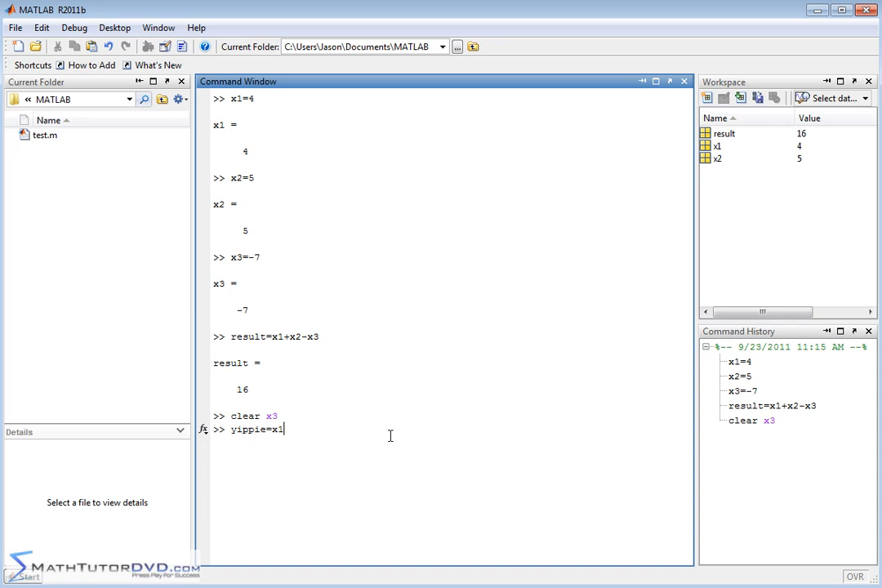
pyautogui.write('+x2+')
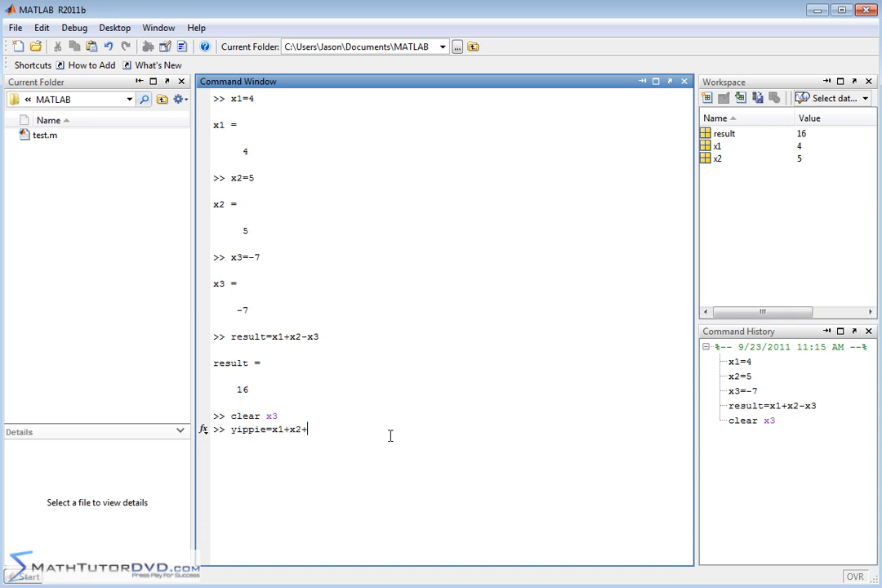
pyautogui.write('x3')
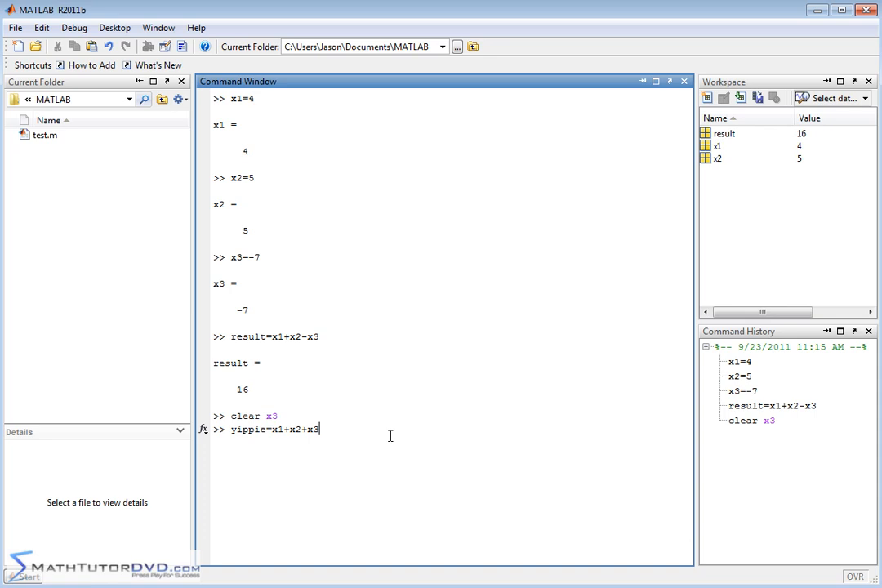
pyautogui.press('enter')
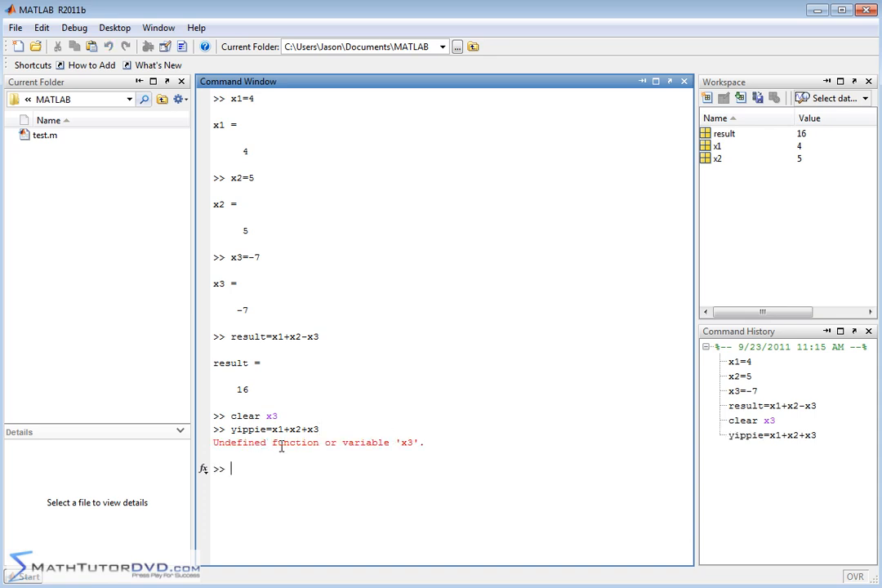
pyautogui.moveTo(415, 443)
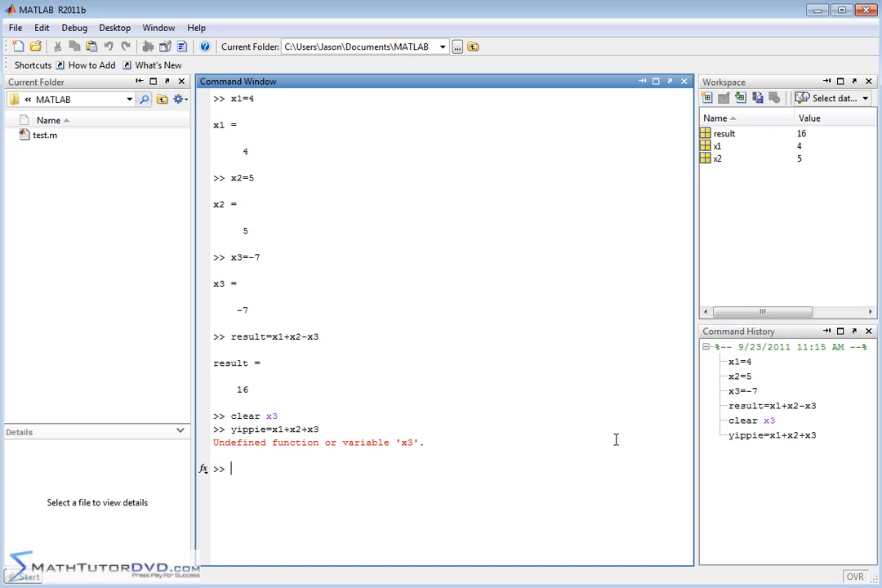
pyautogui.write('yippie=x1+x2+x3')
pyautogui.write('clear')
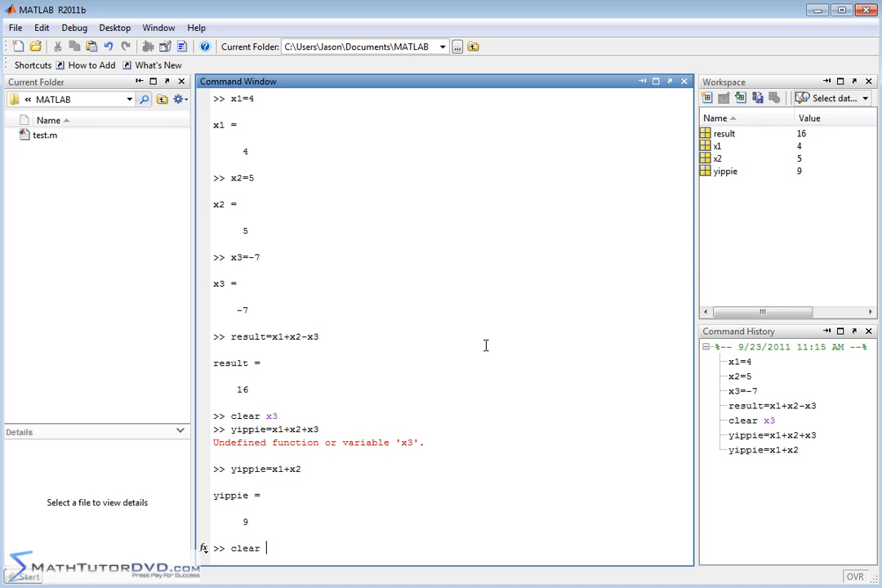
# - Run 'clear yippie' to delete the yippie variable
pyautogui.write('yippie')
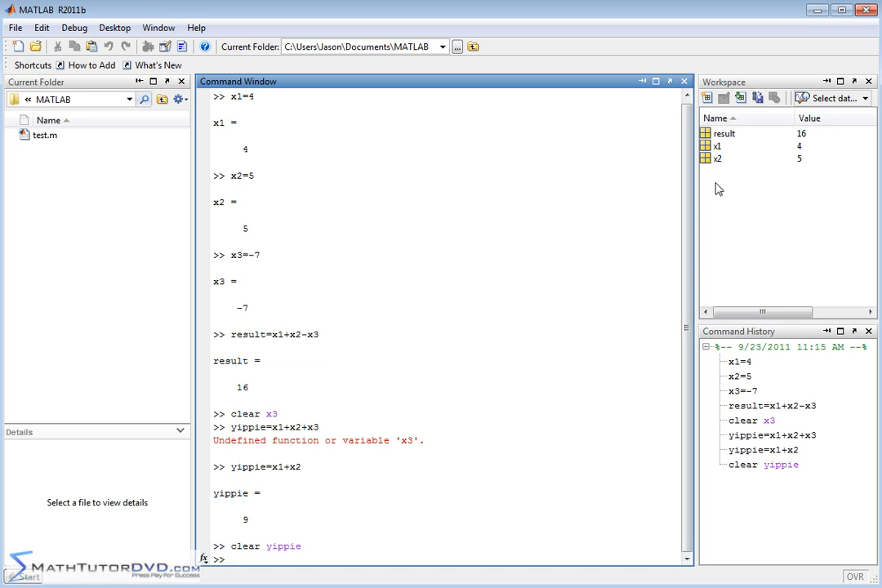
pyautogui.moveTo(496, 398)
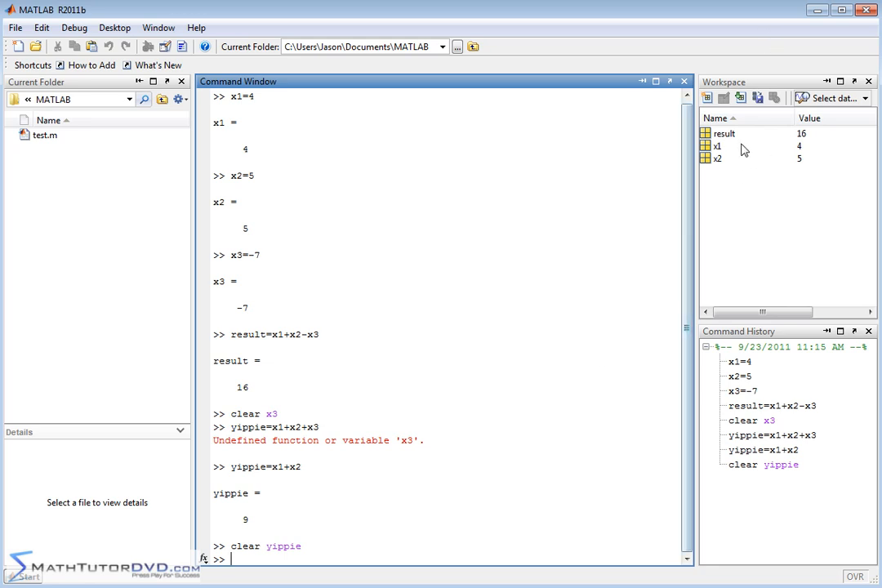
# - Run 'clear all', then enter x1 to get an undefined-variable error
pyautogui.write('clear')
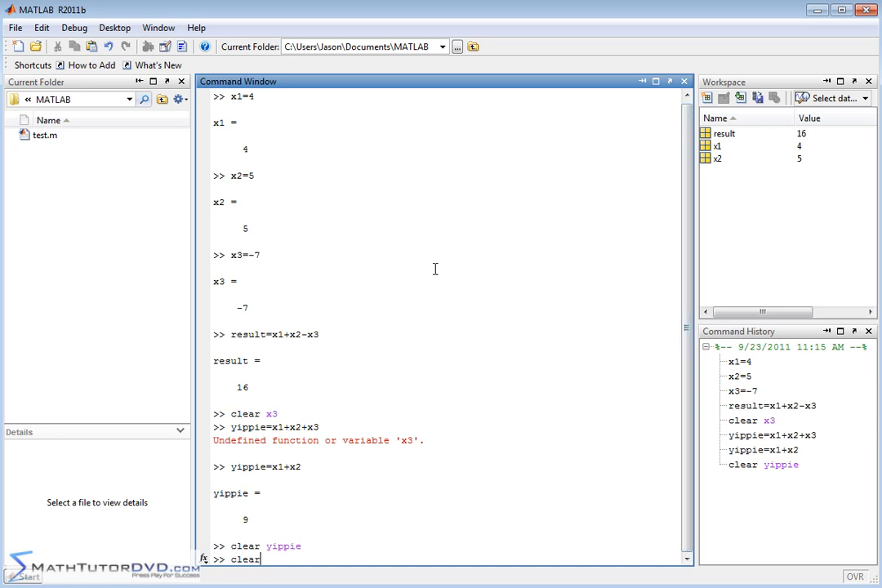
pyautogui.write('all')
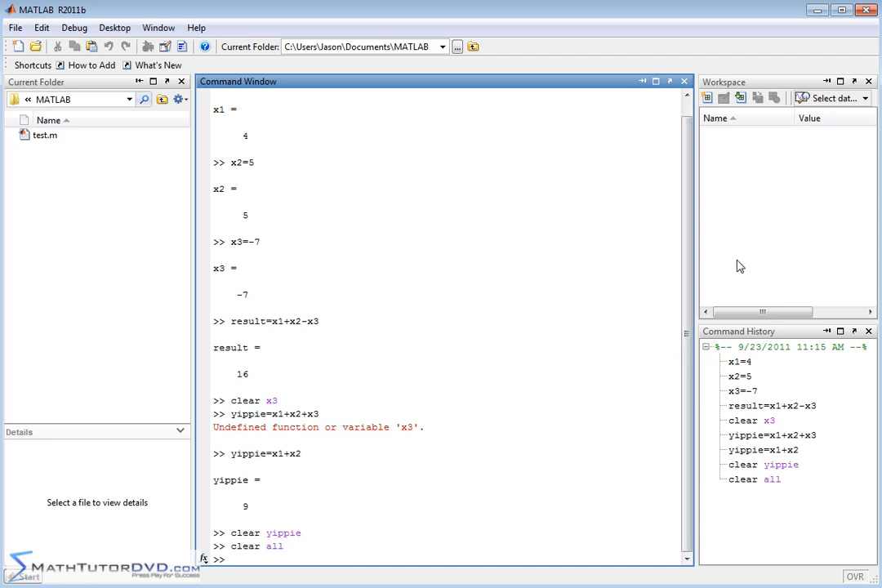
pyautogui.moveTo(799, 177)
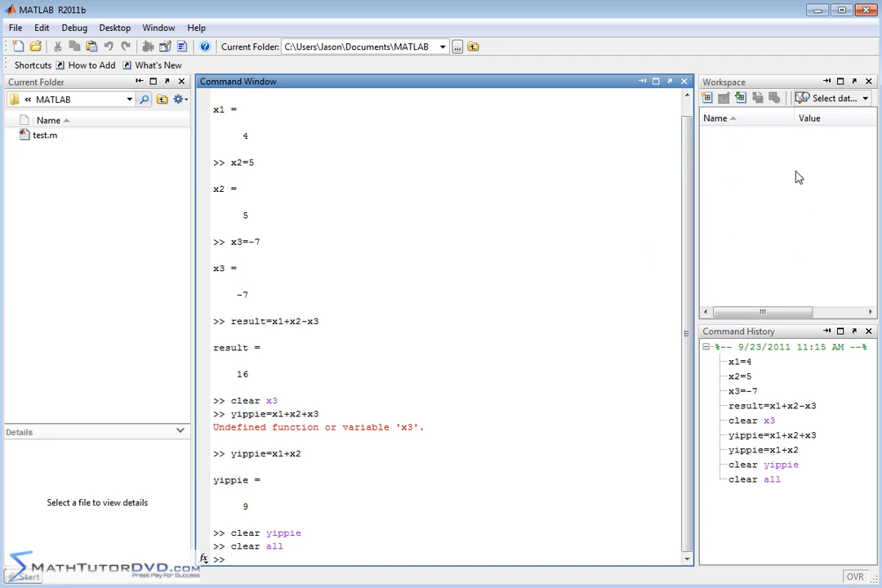
pyautogui.write('x1')
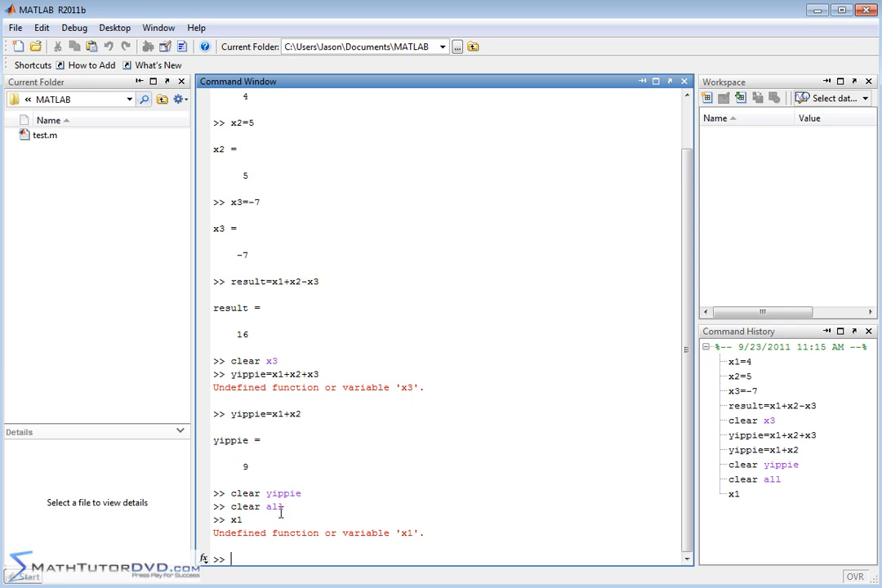
pyautogui.moveTo(339, 453)
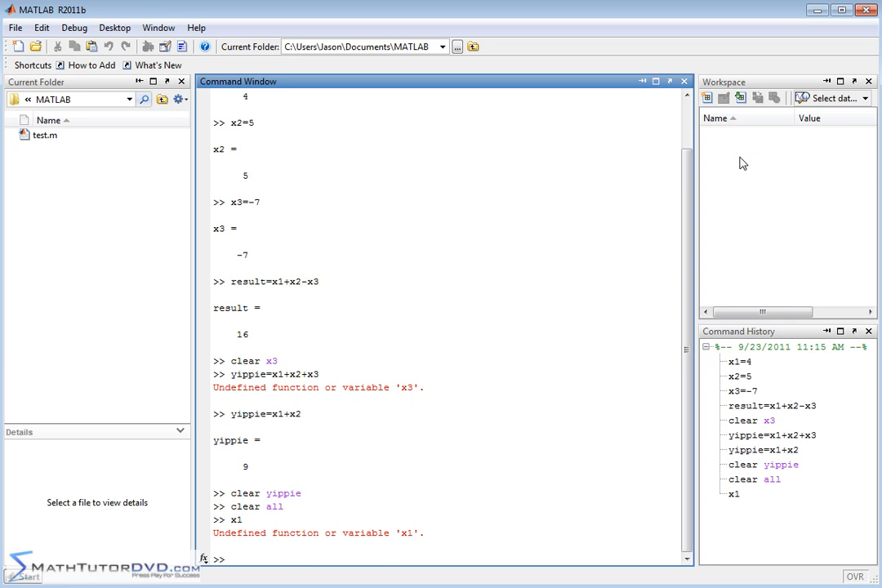
pyautogui.moveTo(737, 154)
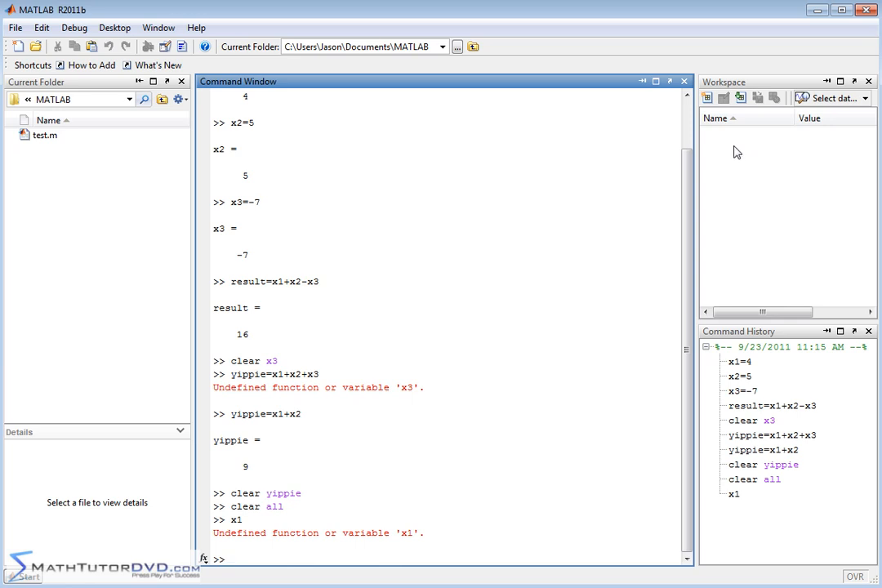
pyautogui.moveTo(735, 261)
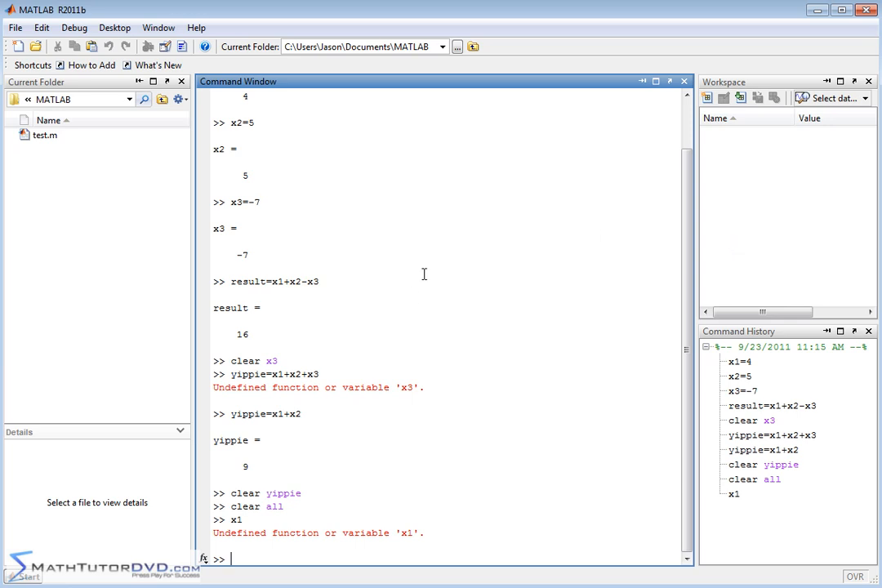
# - Run clc to clear the window, then who to show no variables remain
pyautogui.write('clc')
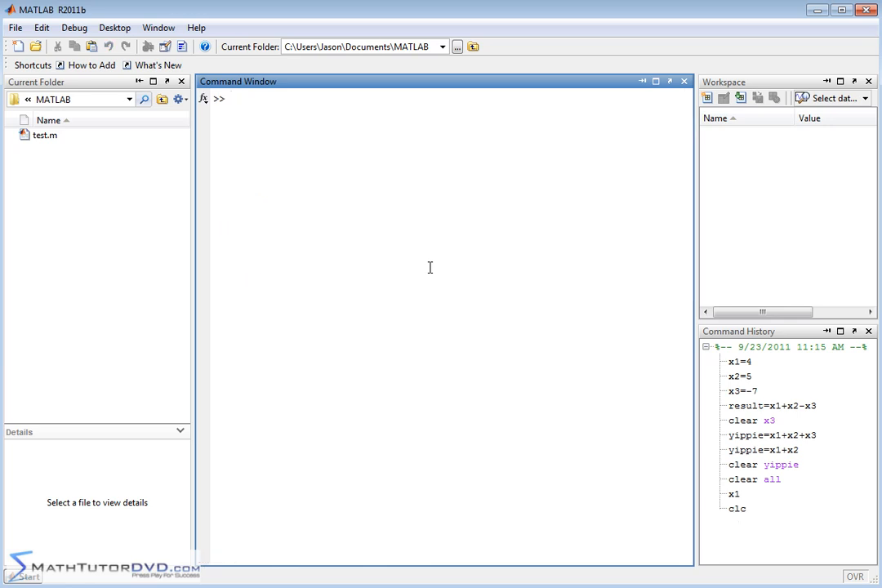
pyautogui.write('who')
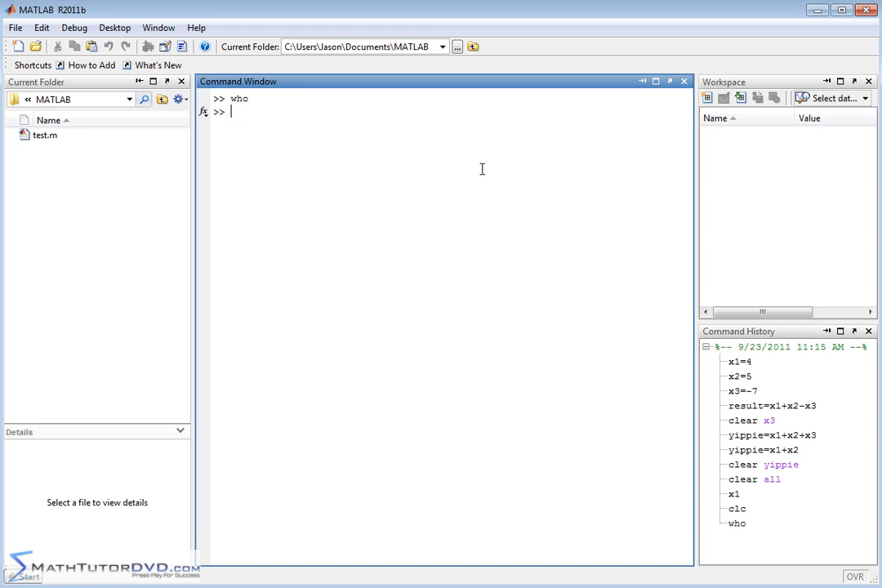
pyautogui.moveTo(504, 167)
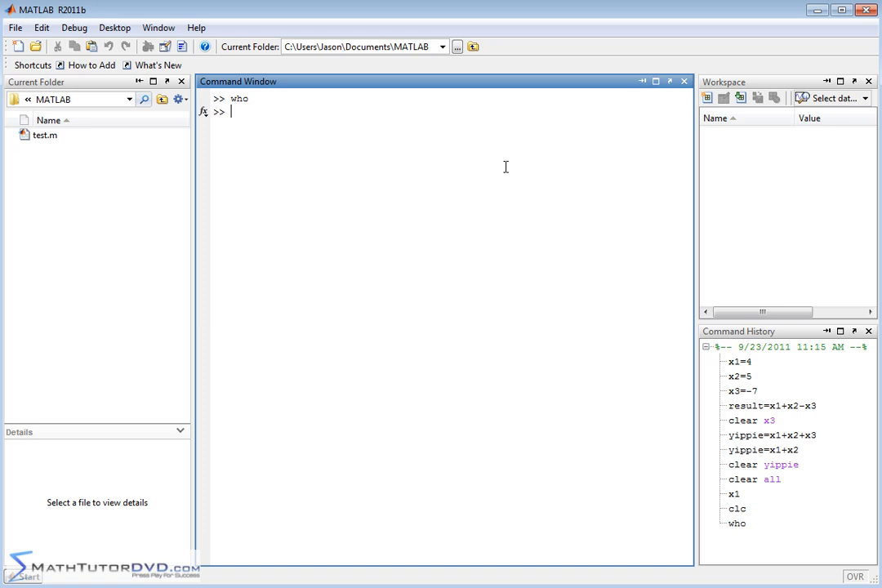